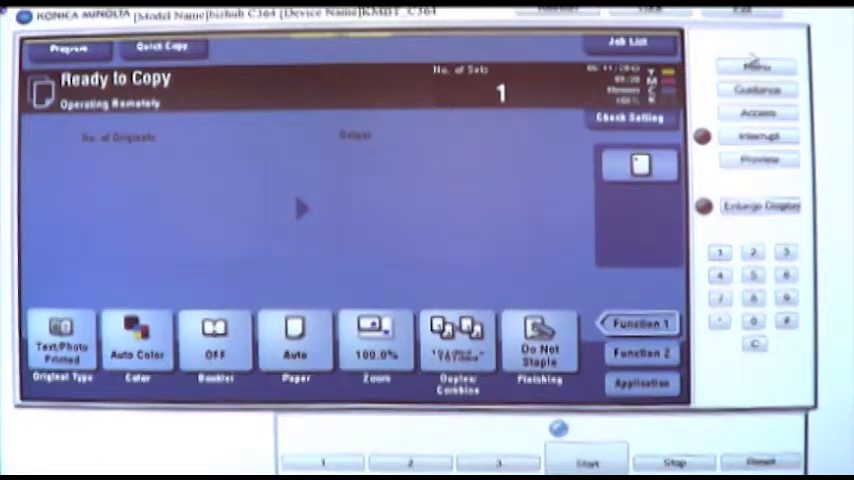
Go from the copy screen to the home menu and open Utility.
{"action": "left_click", "coordinate": [757, 66]}
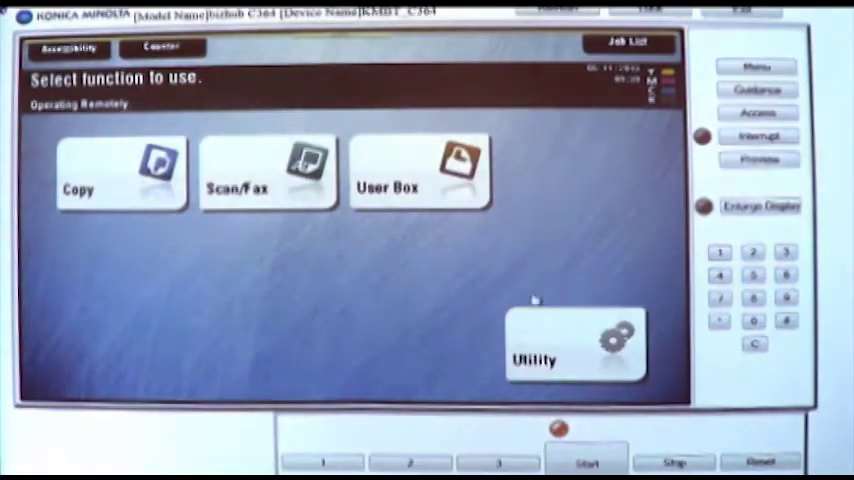
{"action": "left_click", "coordinate": [573, 345]}
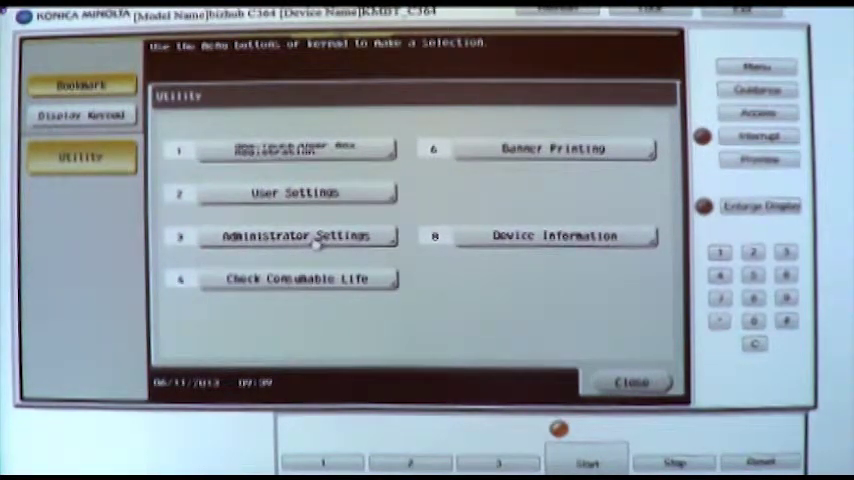
Enter Administrator Settings by entering and confirming the administrator password.
{"action": "left_click", "coordinate": [300, 236]}
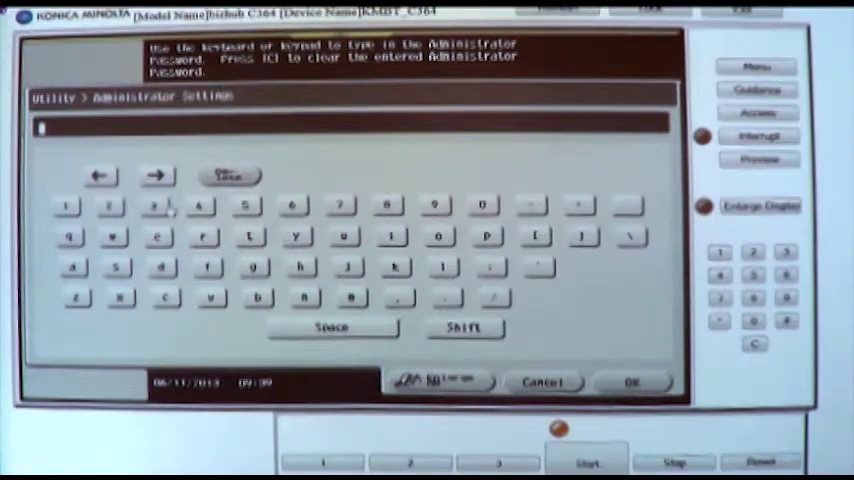
{"action": "left_click", "coordinate": [160, 207]}
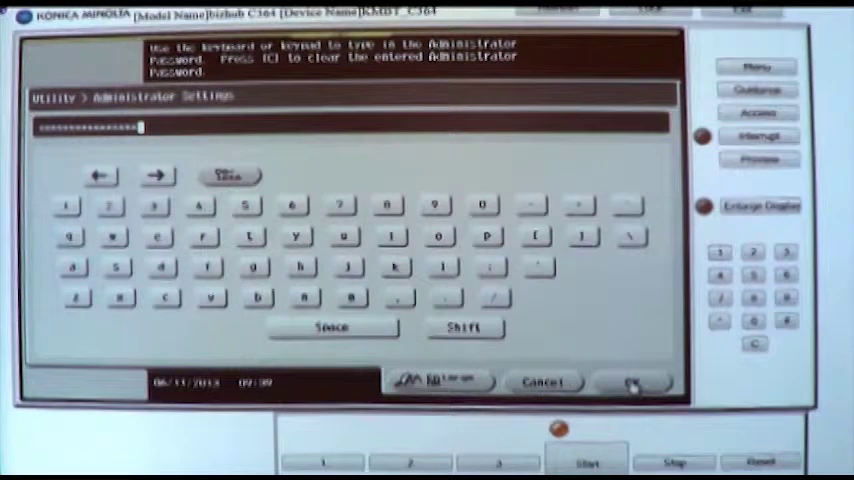
{"action": "left_click", "coordinate": [630, 383]}
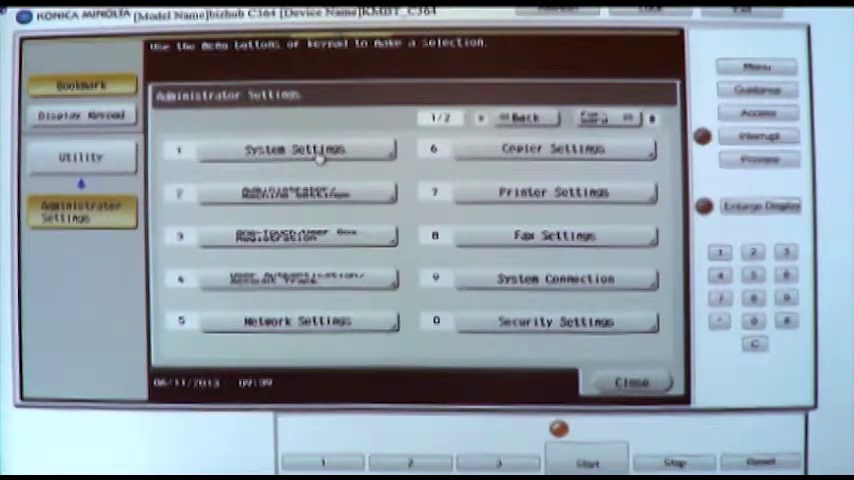
Open Custom Display Settings from page 3/3 of System Settings.
{"action": "left_click", "coordinate": [292, 149]}
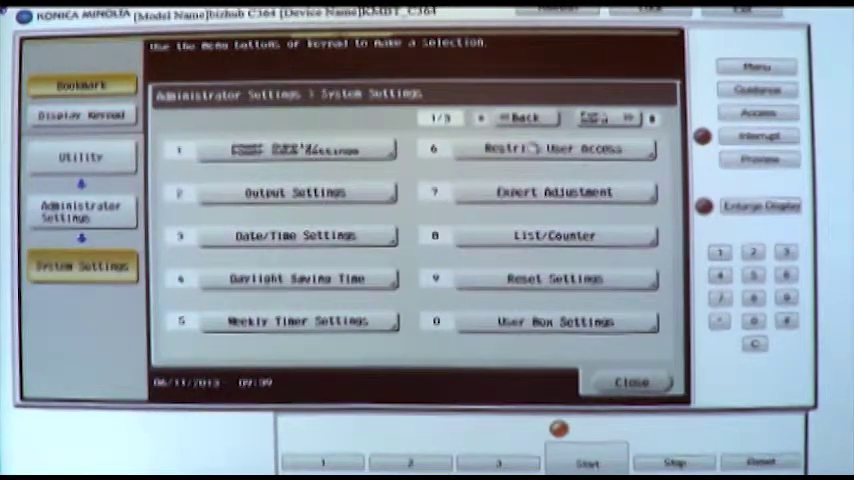
{"action": "left_click", "coordinate": [630, 118]}
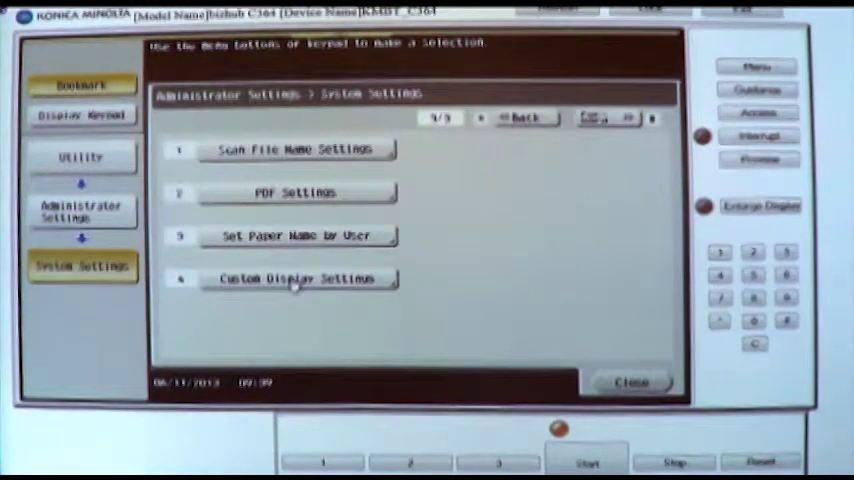
{"action": "left_click", "coordinate": [295, 278]}
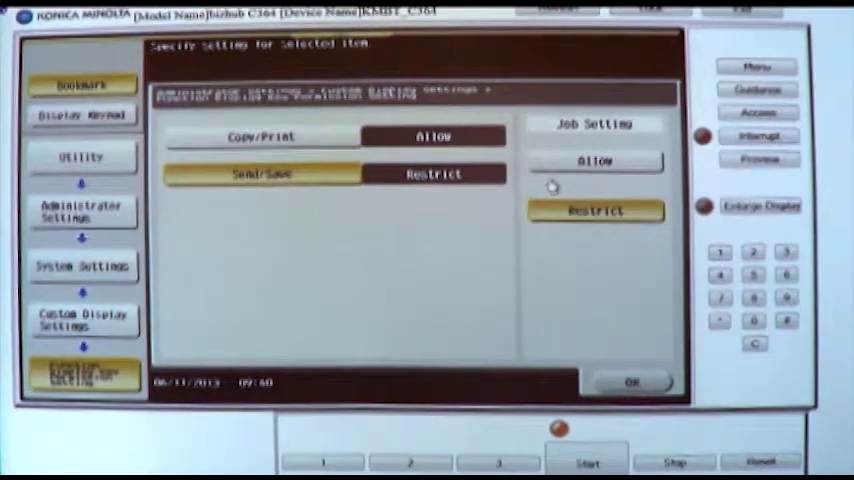
Allow Send/Save function key customisation and save the permission settings.
{"action": "left_click", "coordinate": [595, 161]}
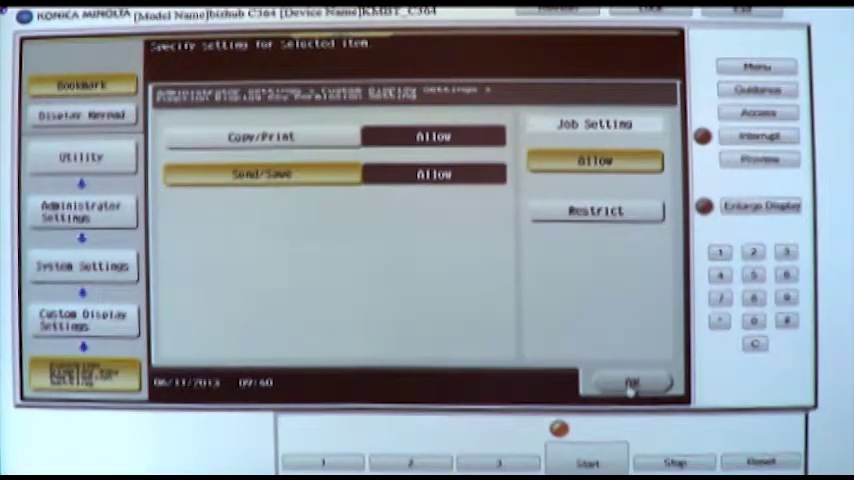
{"action": "left_click", "coordinate": [632, 383]}
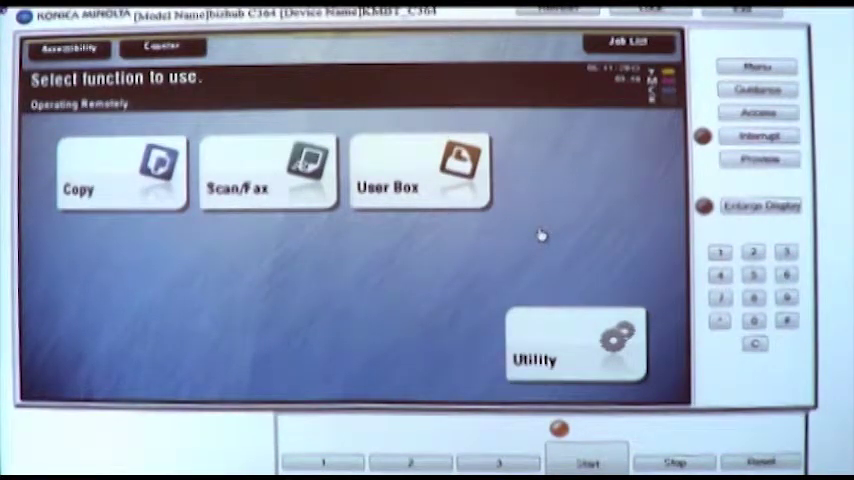
Open User Settings from the Utility menu.
{"action": "left_click", "coordinate": [573, 345]}
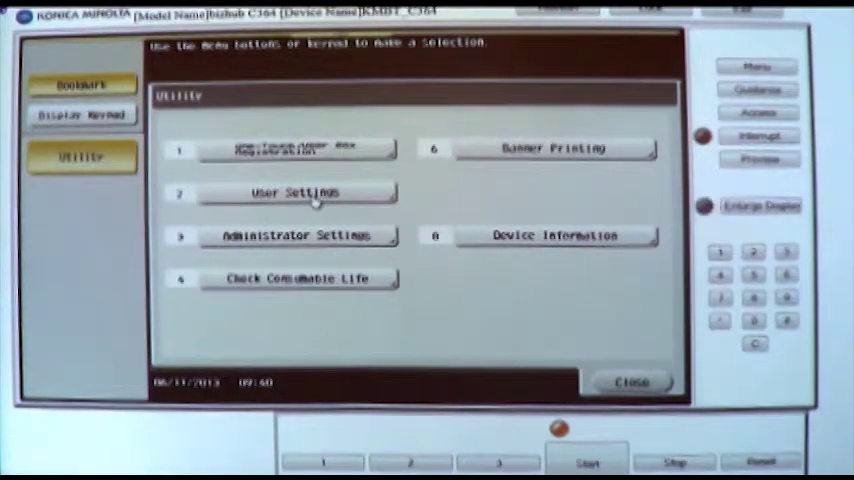
{"action": "left_click", "coordinate": [293, 192]}
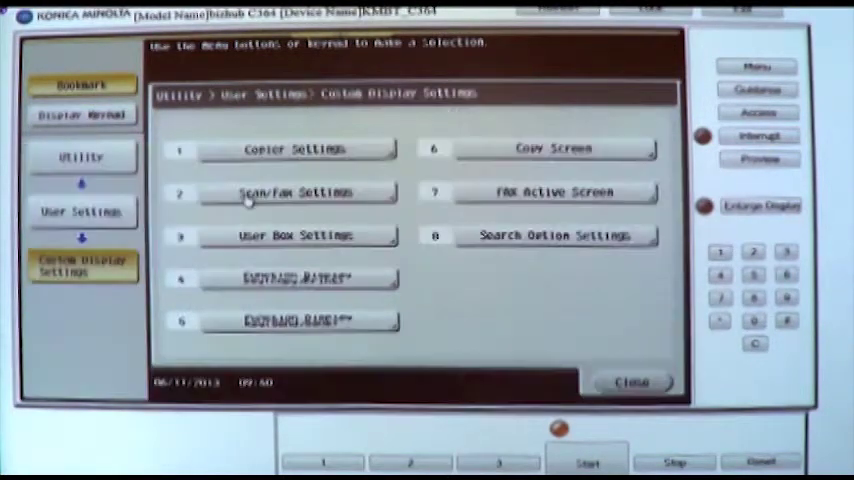
{"action": "mouse_move", "coordinate": [237, 290]}
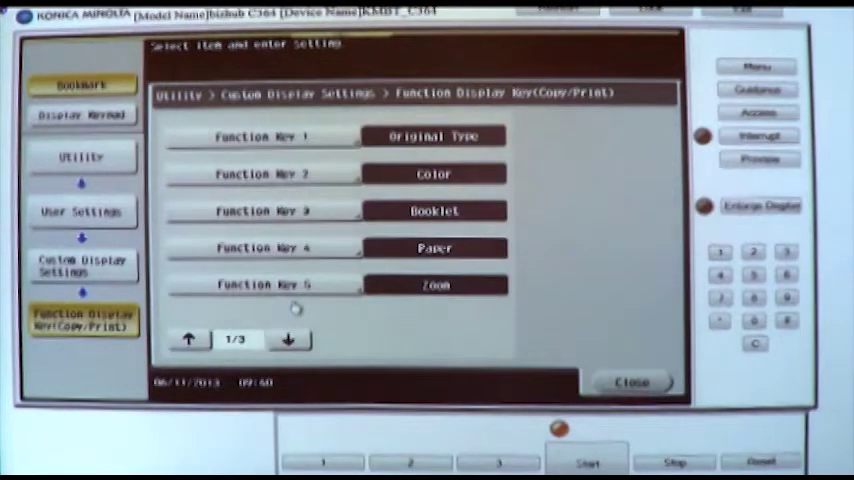
{"action": "mouse_move", "coordinate": [290, 225]}
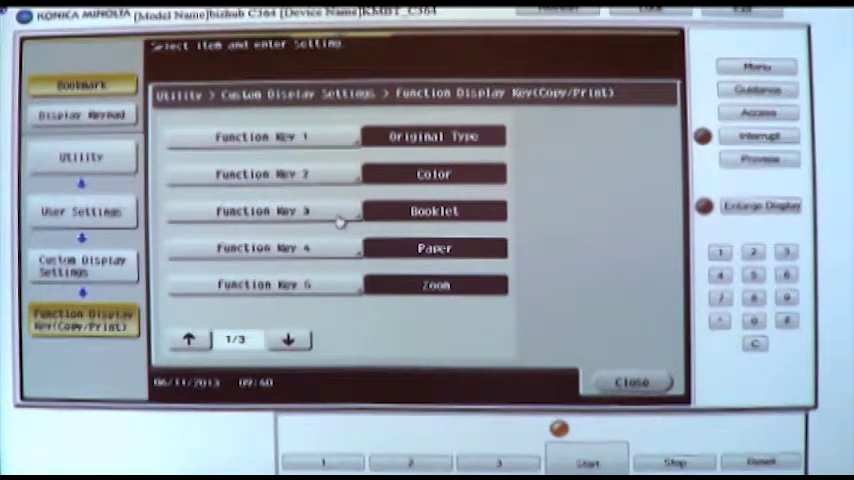
{"action": "mouse_move", "coordinate": [340, 218]}
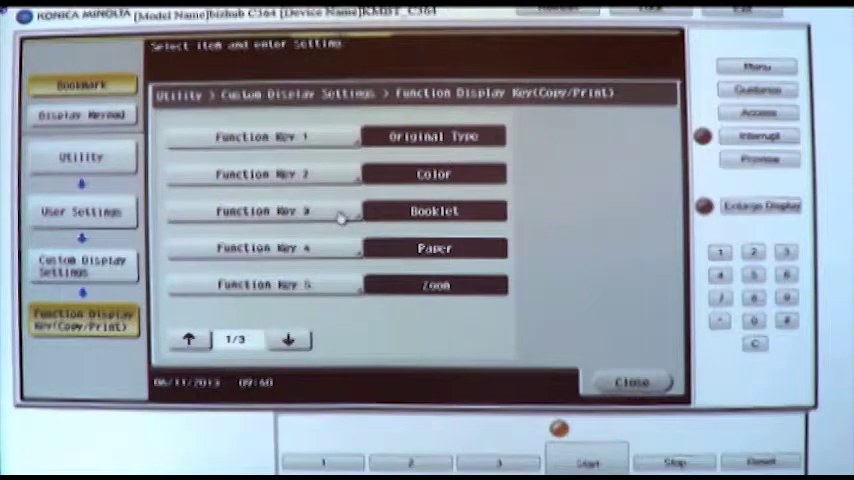
Switch Function Key 3 (Booklet) to OFF.
{"action": "left_click", "coordinate": [262, 211]}
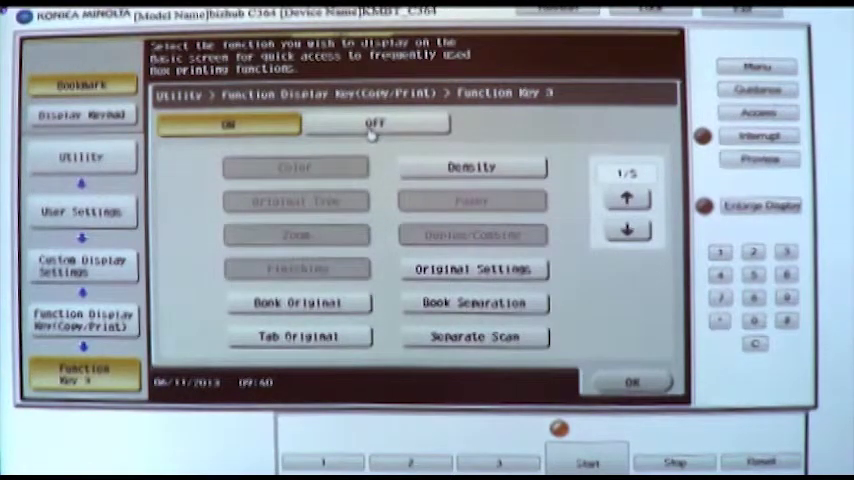
{"action": "left_click", "coordinate": [375, 123]}
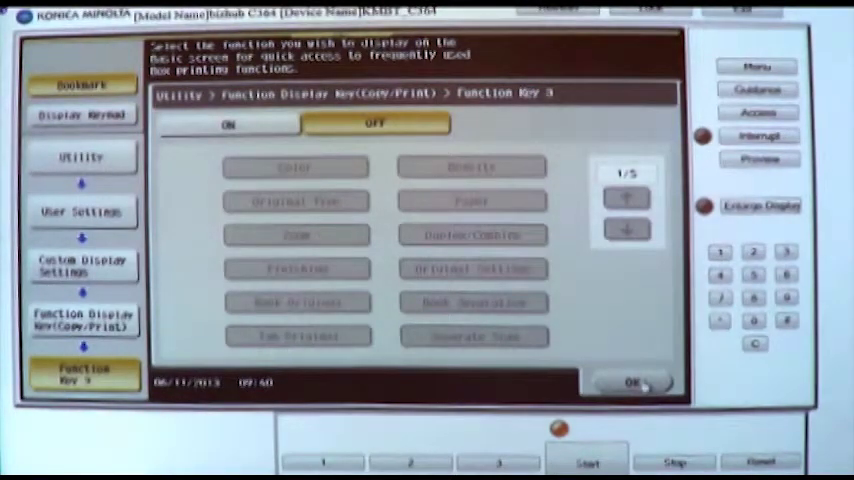
{"action": "mouse_move", "coordinate": [560, 322]}
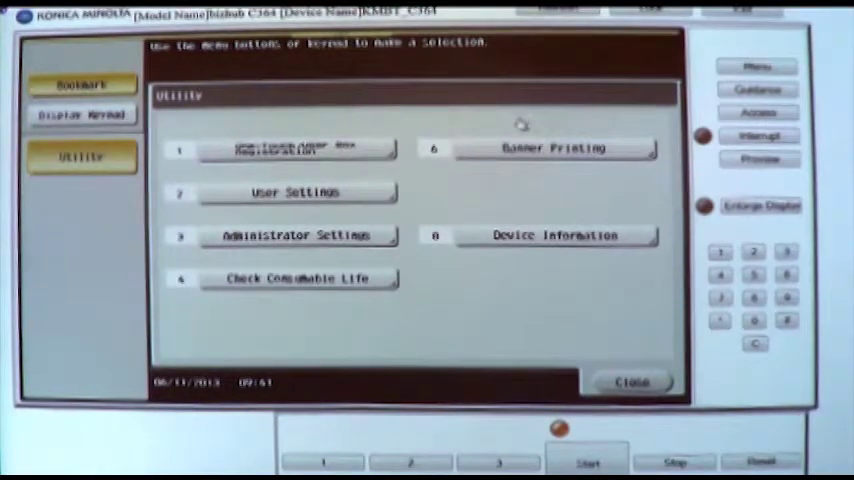
Close Utility to return to the Ready to Copy screen without the Booklet key.
{"action": "left_click", "coordinate": [631, 382]}
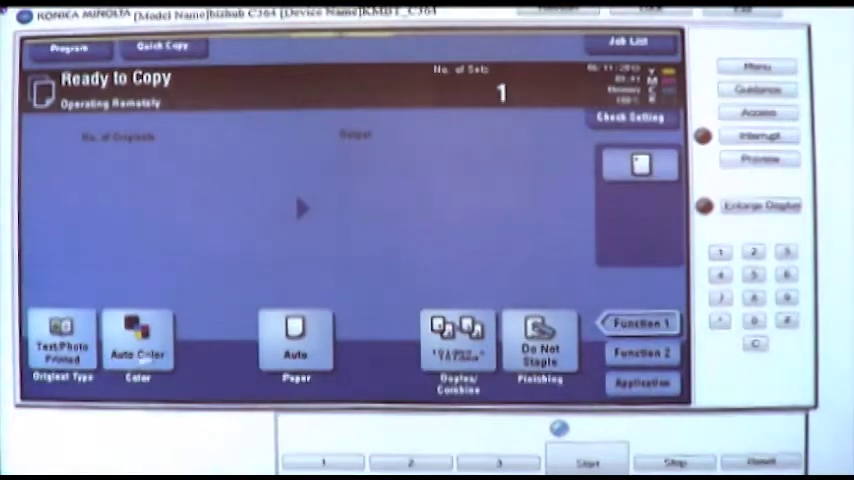
{"action": "mouse_move", "coordinate": [230, 375]}
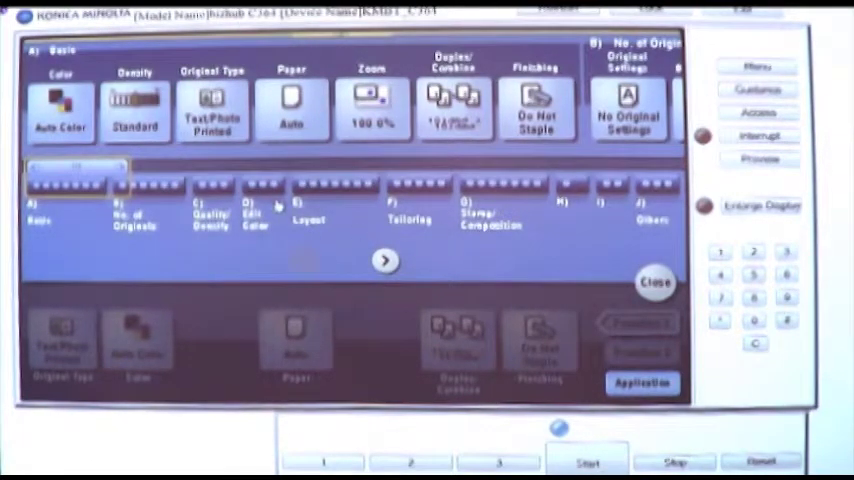
{"action": "mouse_move", "coordinate": [325, 195]}
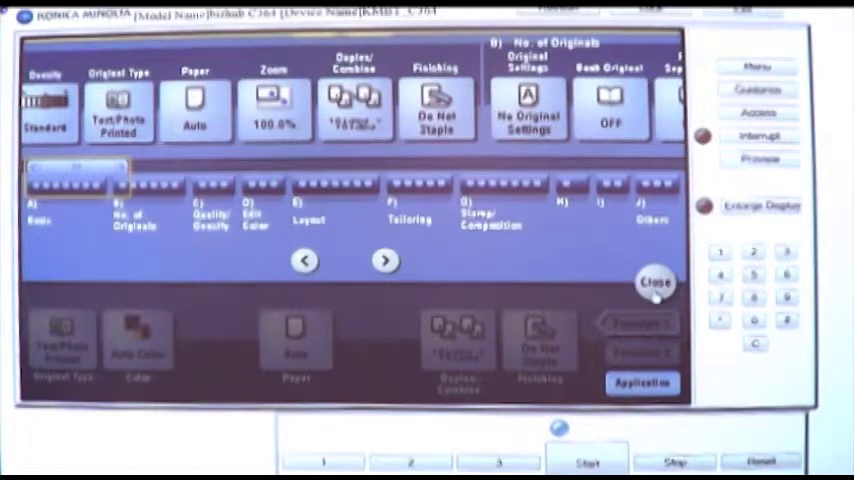
{"action": "left_click", "coordinate": [655, 283]}
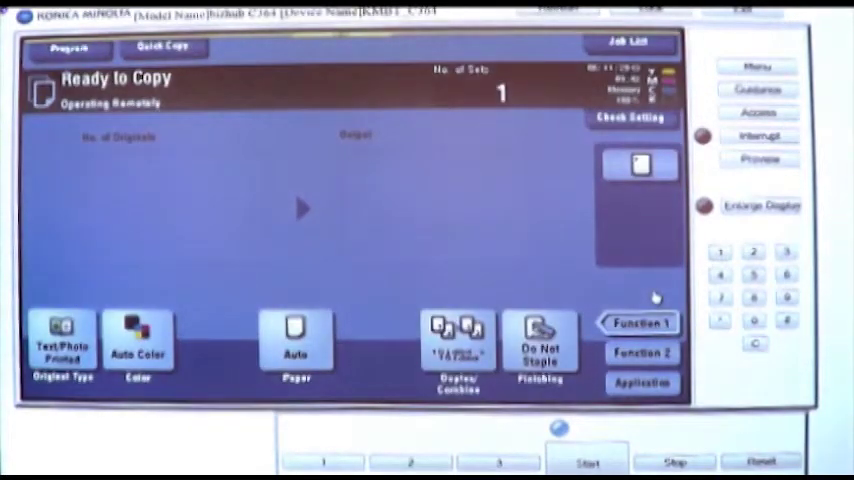